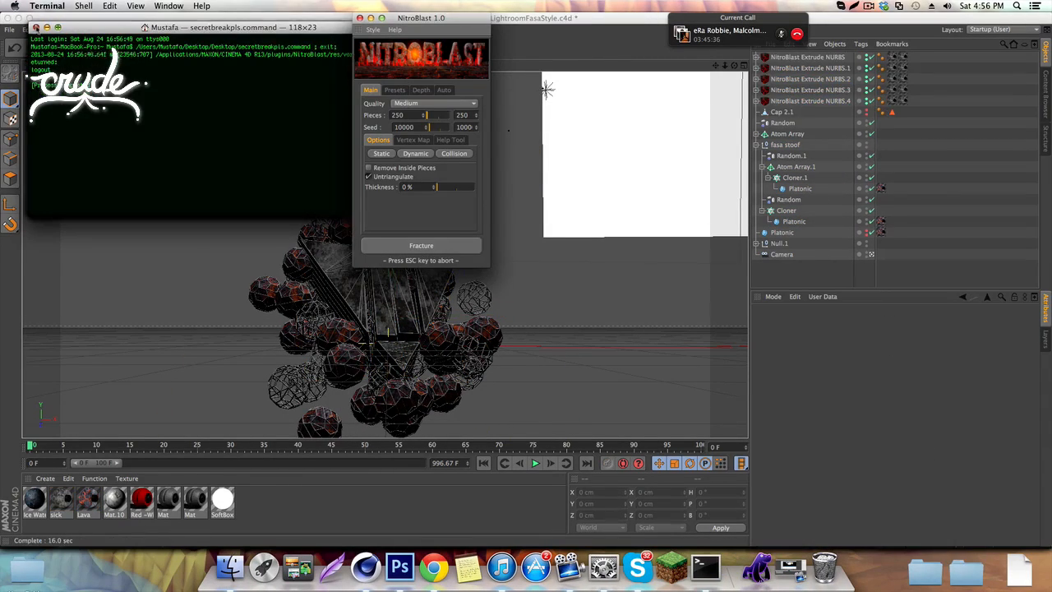
# Step: Fracture the triangle logo and spheres with NitroBlast: 250 pieces, seed 10000, Untriangulate on
pyautogui.click(420, 245)
pyautogui.write('s')
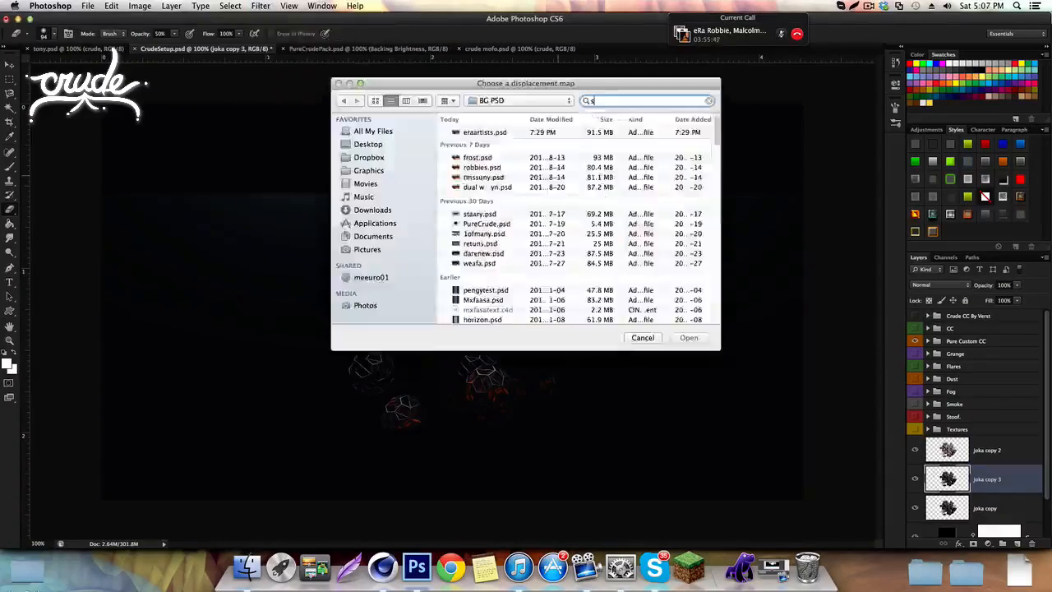
# Step: Pick a PSD from the BG PSD folder as joka copy 3's Displace map
pyautogui.click(689, 337)
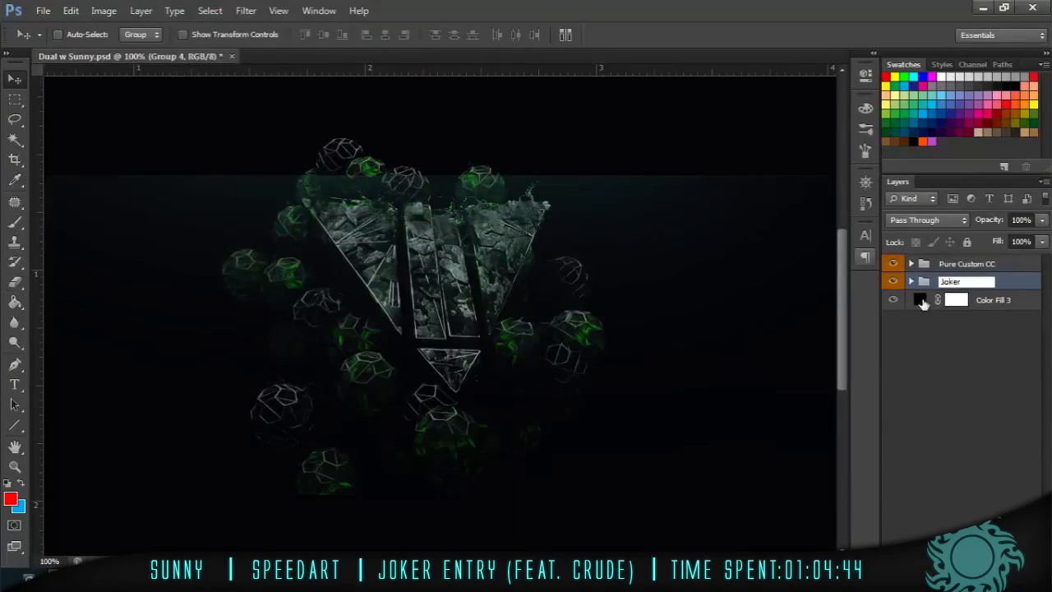
# Step: Confirm the 'Joker' group name and move between the Ex Pack2 and template documents
pyautogui.click(510, 55)
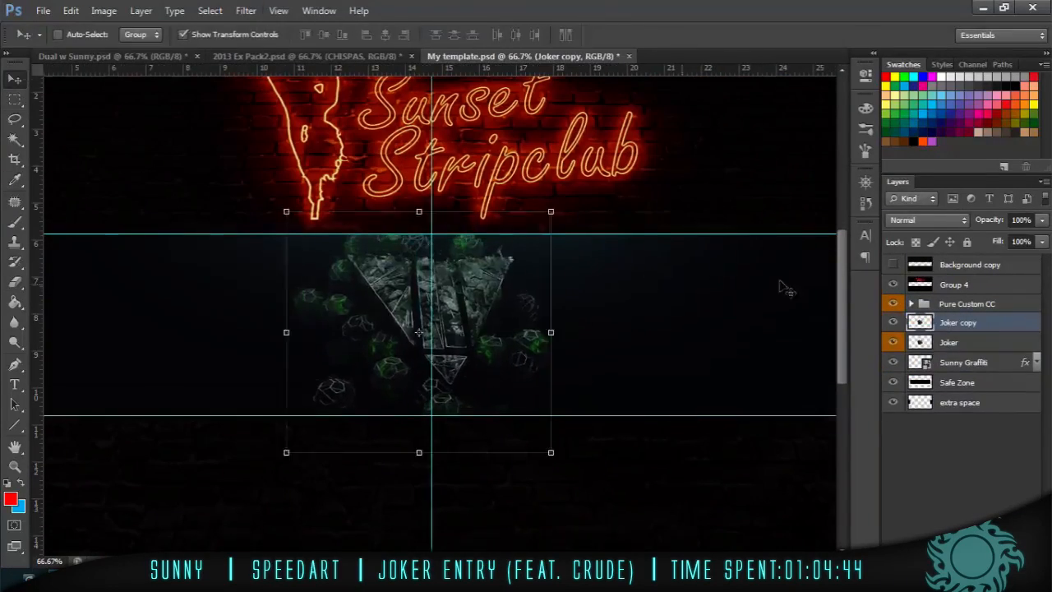
pyautogui.click(312, 56)
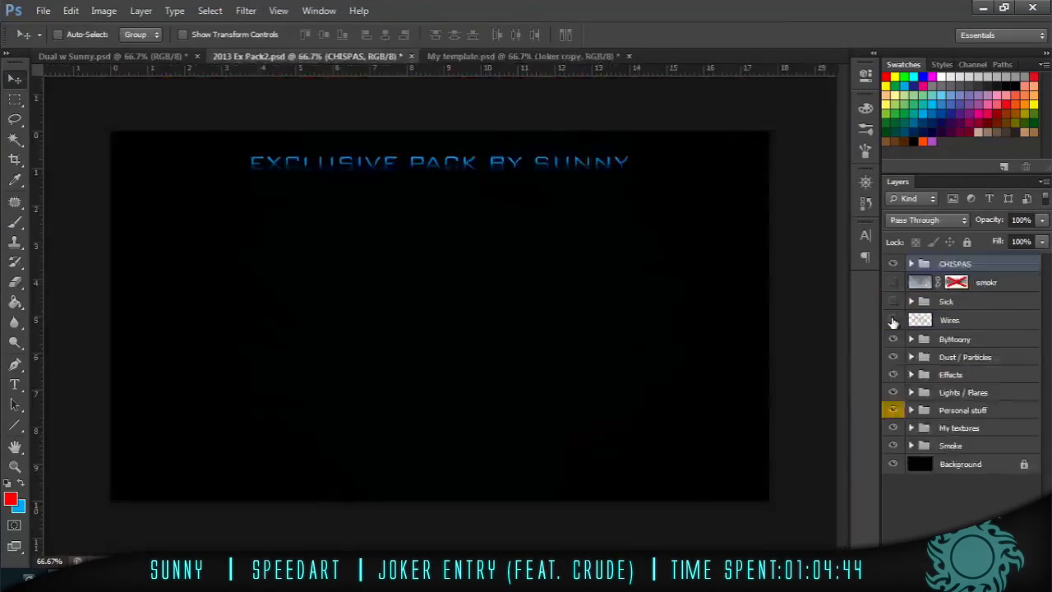
pyautogui.click(522, 56)
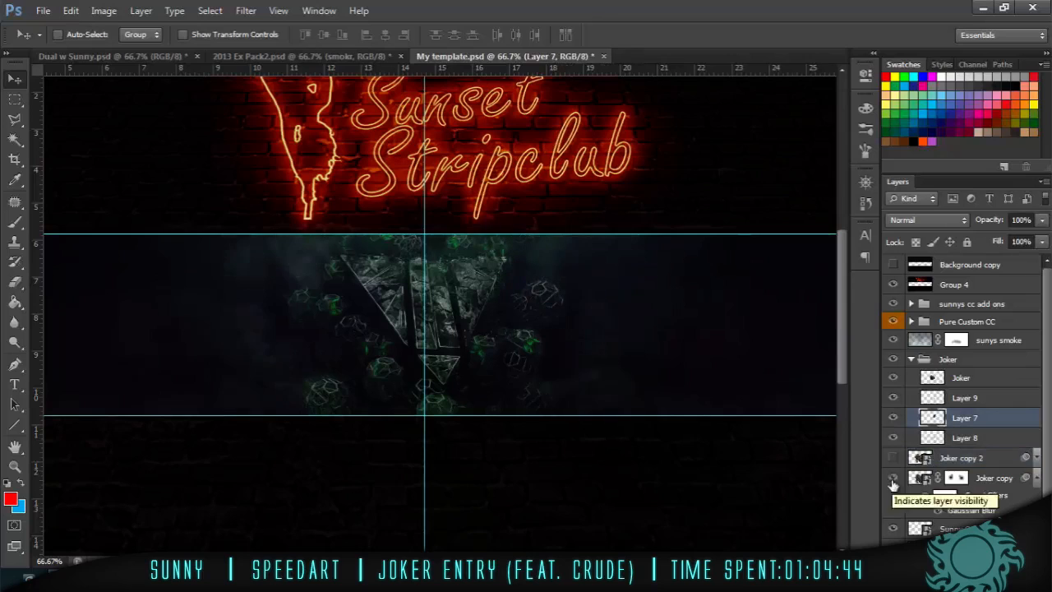
# Step: Hide the Joker copy layer and set the Light layer's opacity to 59%
pyautogui.click(961, 458)
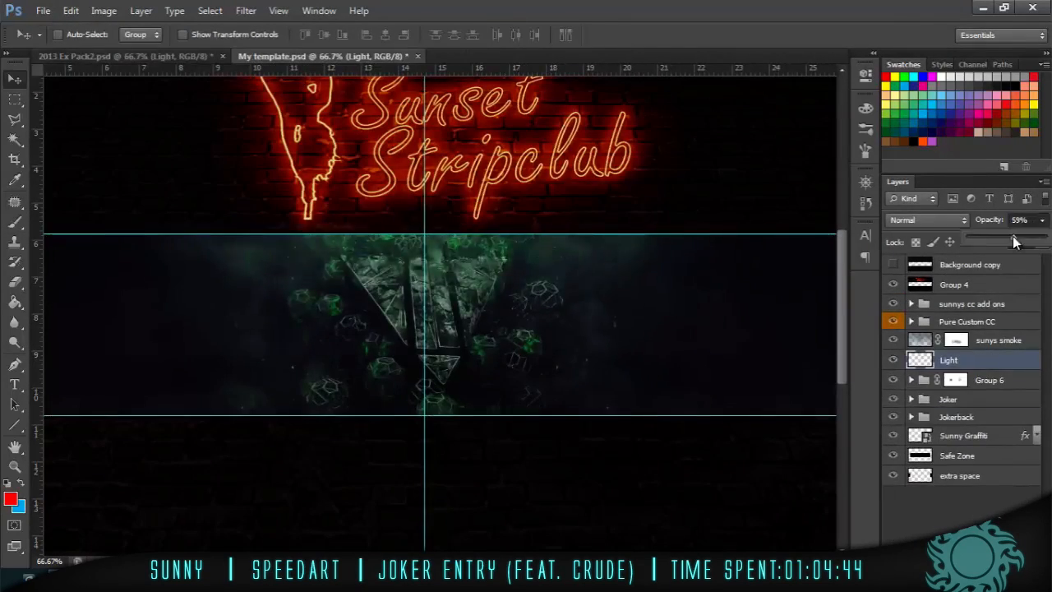
pyautogui.click(71, 10)
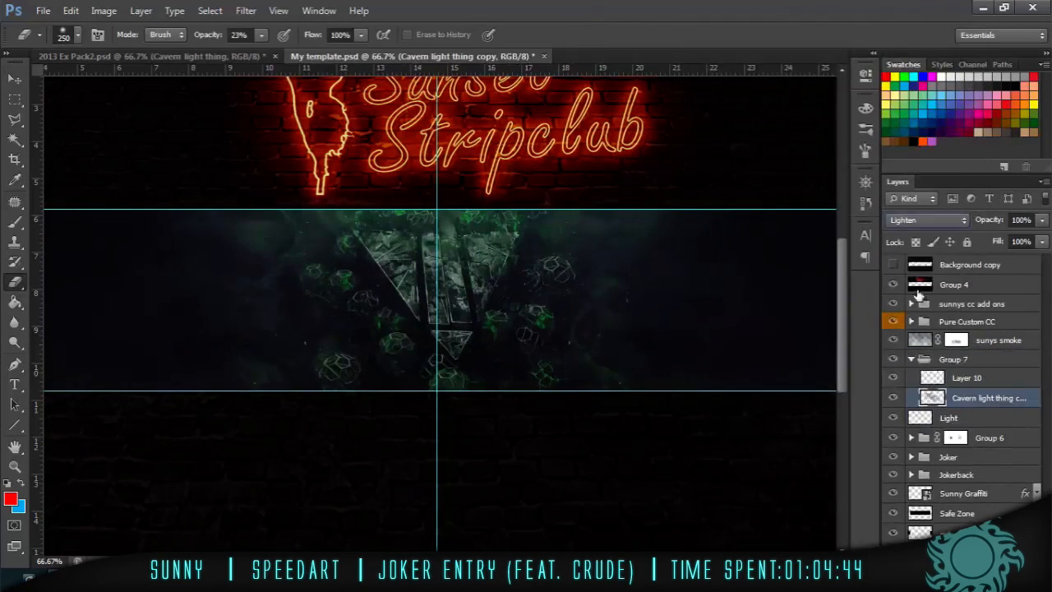
# Step: Rename Group 7 to 'cavern' in the Layers panel
pyautogui.click(978, 377)
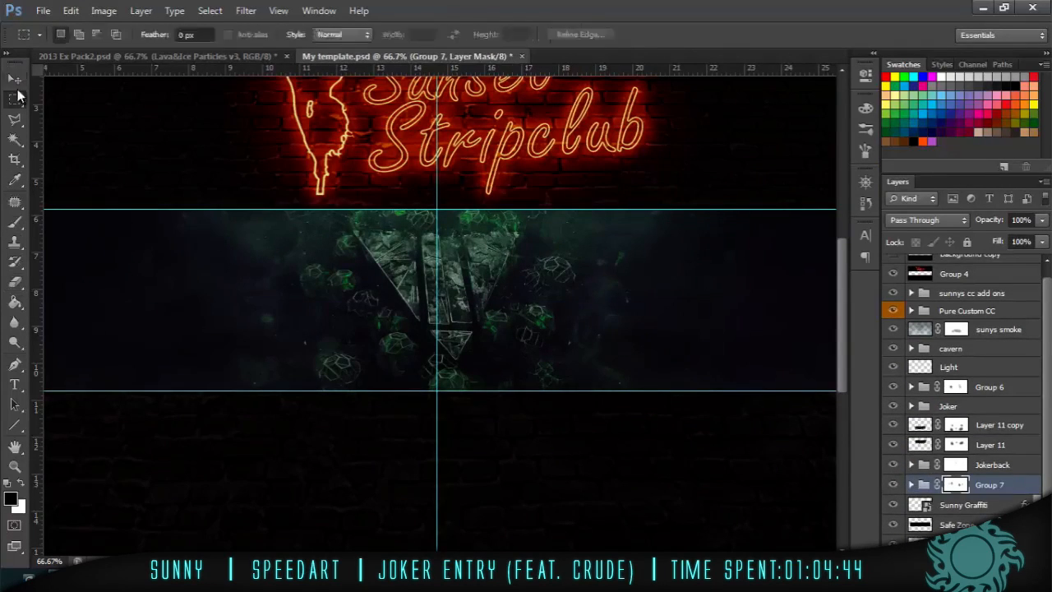
# Step: Apply a Gaussian Blur to BG copy, then bring up the filter list for BG copy 3
pyautogui.click(14, 78)
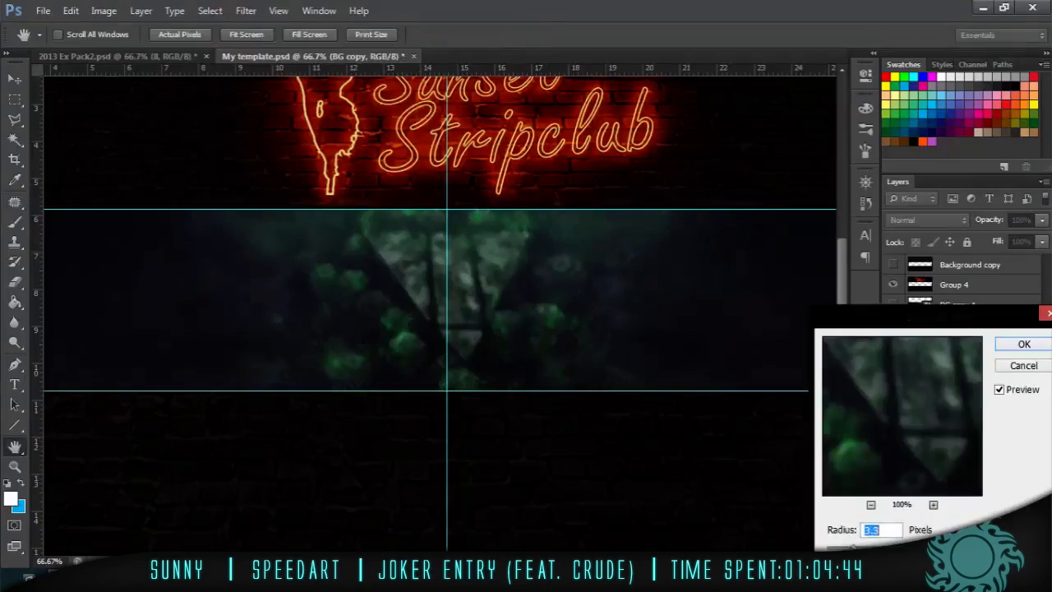
pyautogui.click(1023, 344)
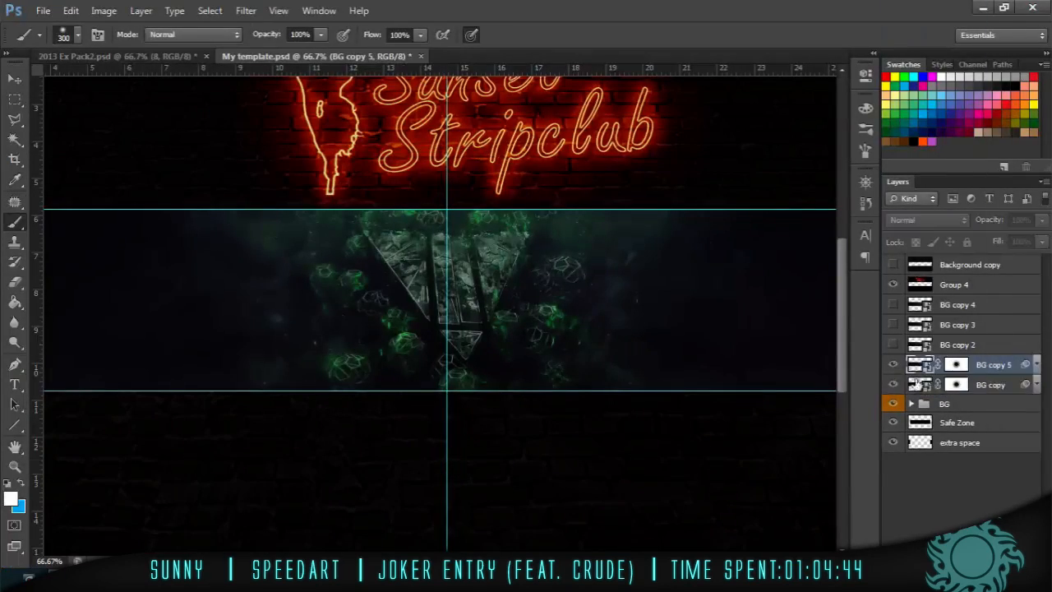
pyautogui.click(245, 11)
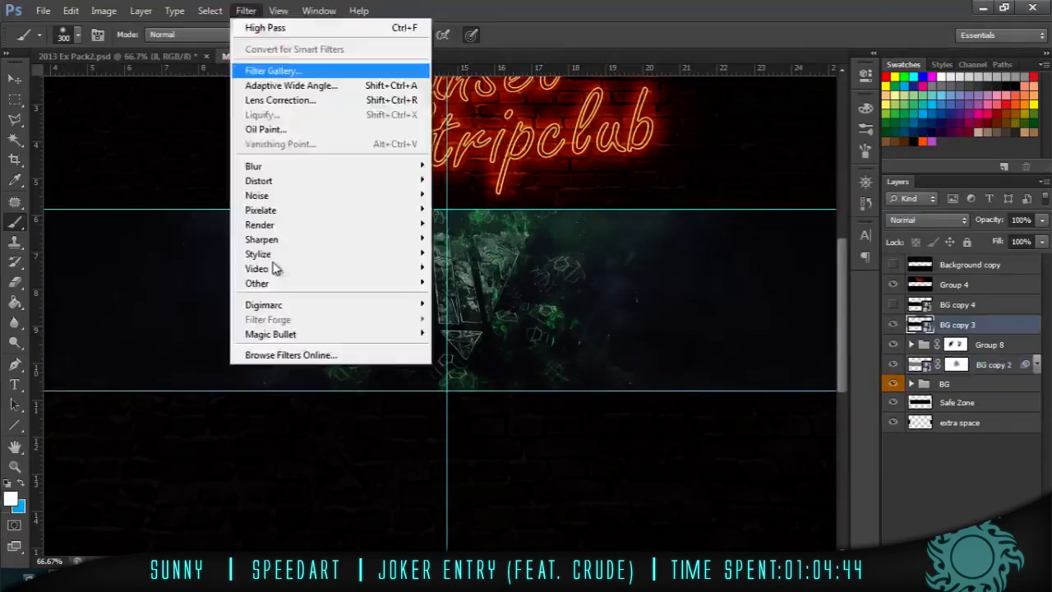